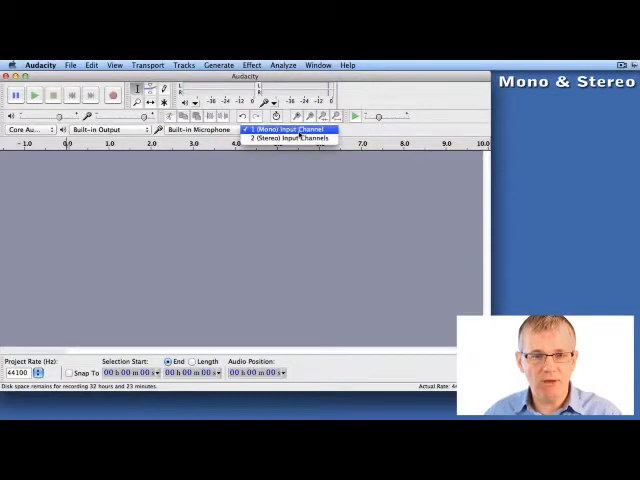
# Set the recording input to a single mono channel from the Device Toolbar
pyautogui.click(288, 130)
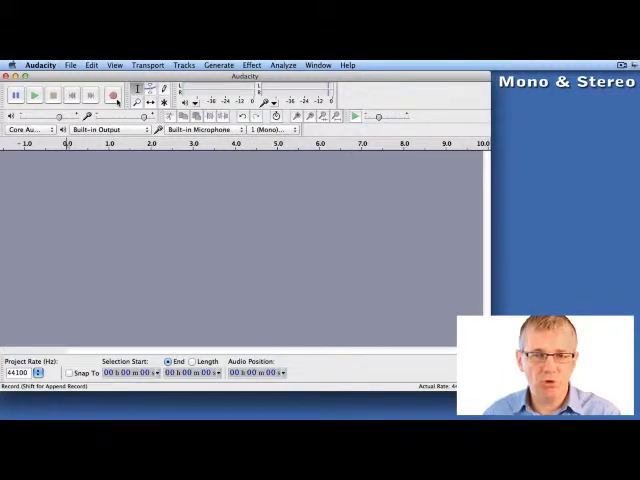
# Record a short mono clip, producing one single-channel audio track
pyautogui.click(112, 94)
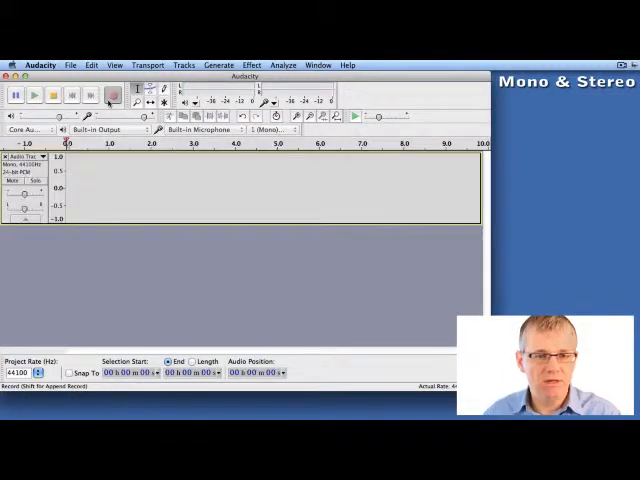
pyautogui.click(112, 94)
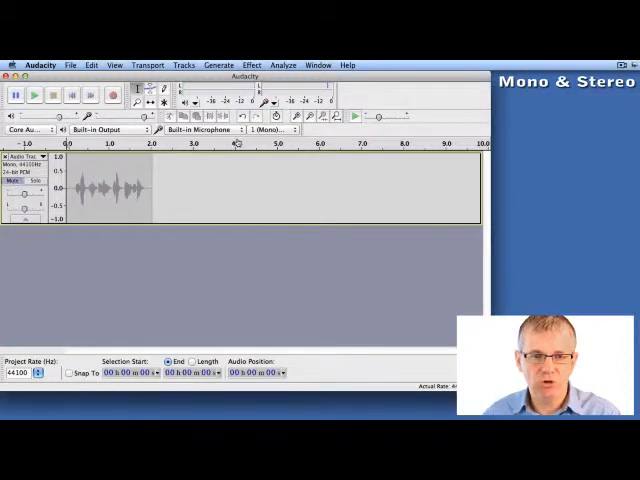
# Switch input to two stereo channels and start recording a new stereo track below
pyautogui.click(270, 128)
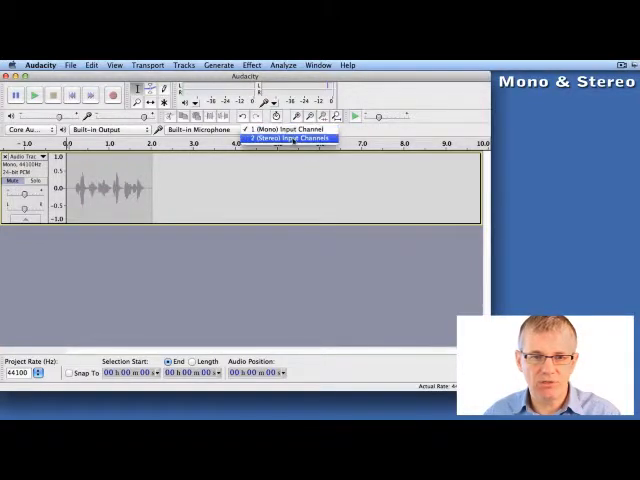
pyautogui.click(292, 138)
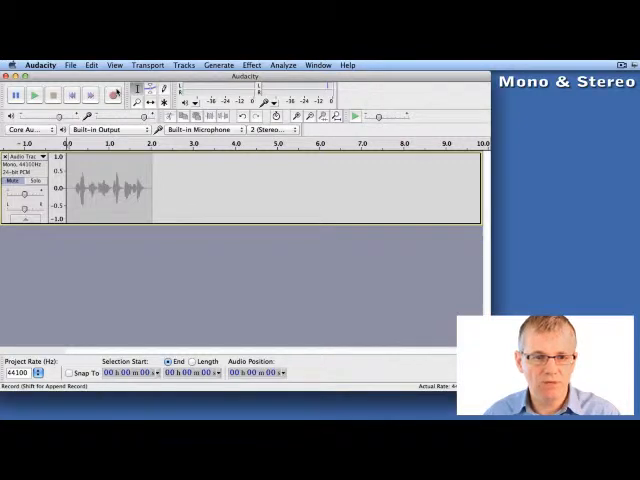
pyautogui.click(52, 94)
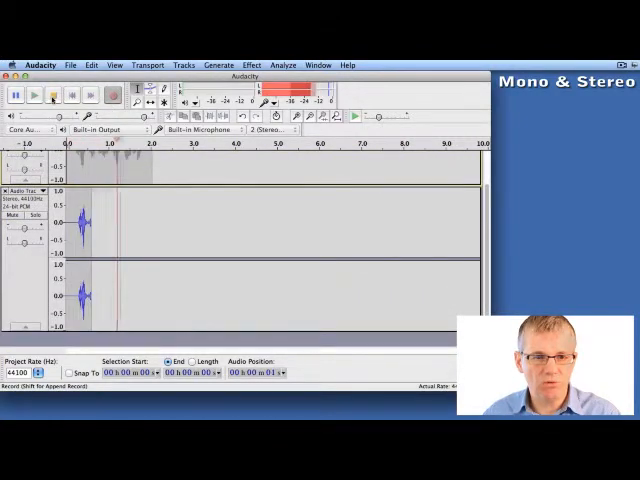